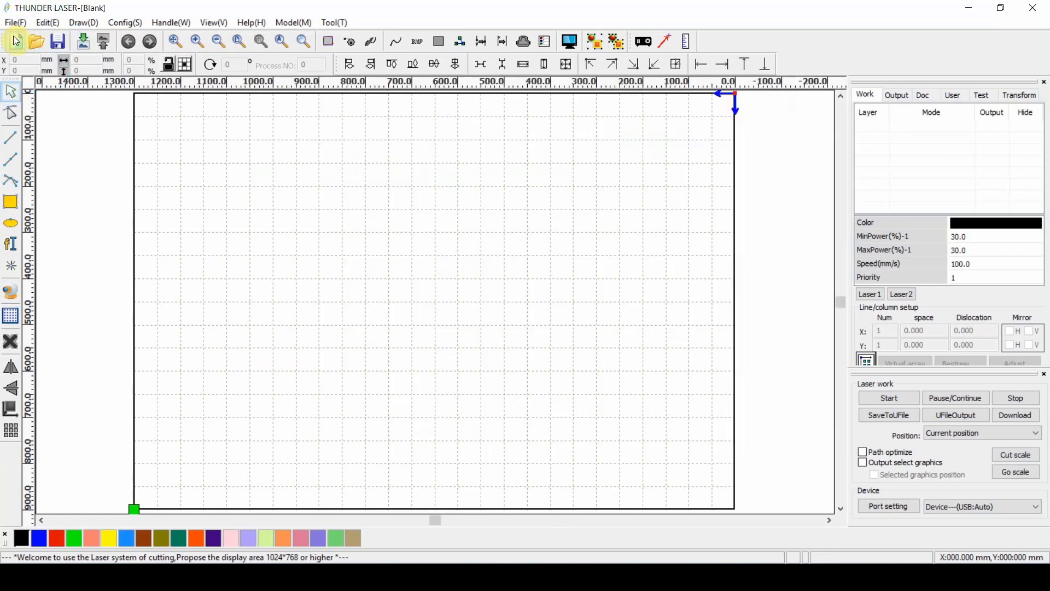
Step: Import the box template from the Lazar M01 models folder (cut_layer.dxf) and zoom to it
click(239, 42)
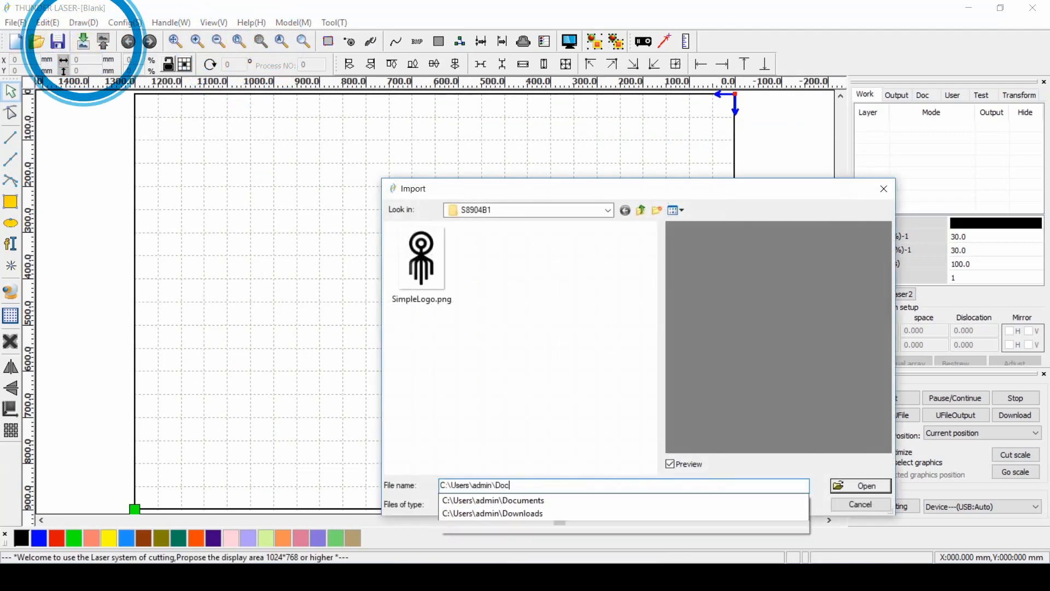
text(C:\Users\admin\Documents\UiPath\Lazar\Config\Models\M01\cut_layer.dxf)
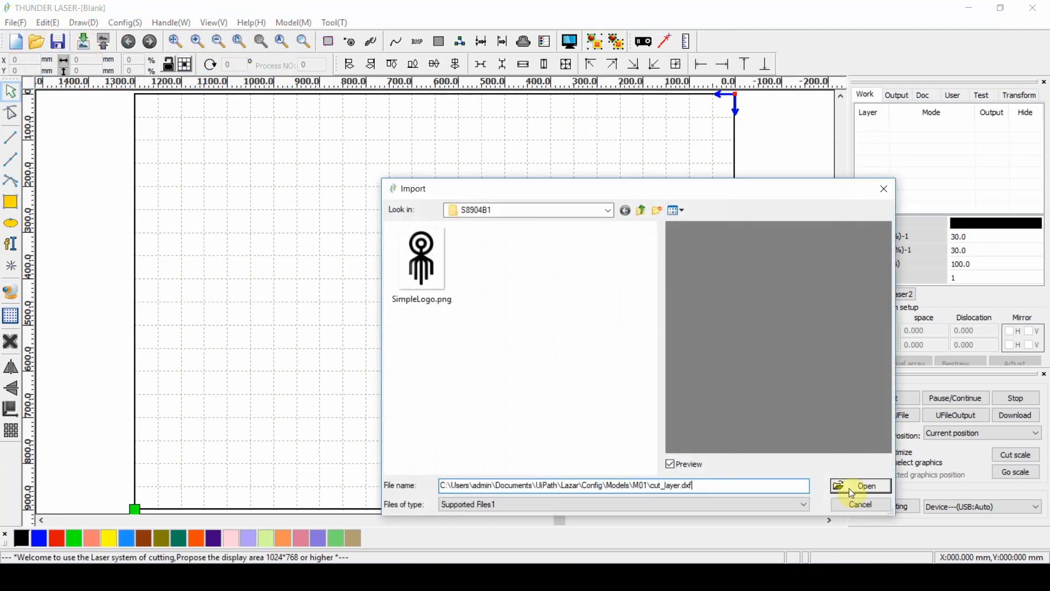
click(866, 485)
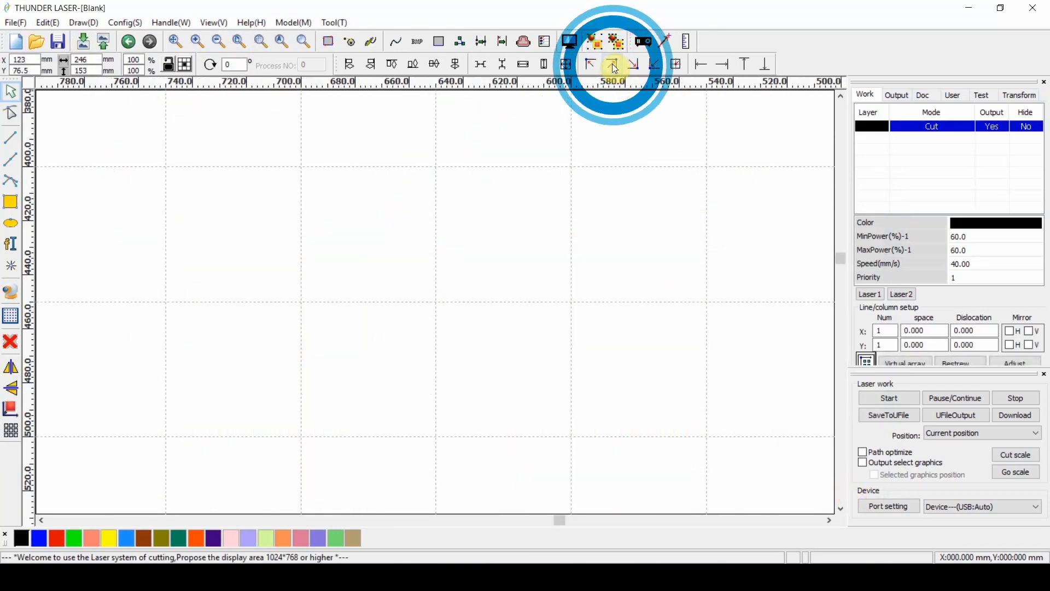
click(281, 42)
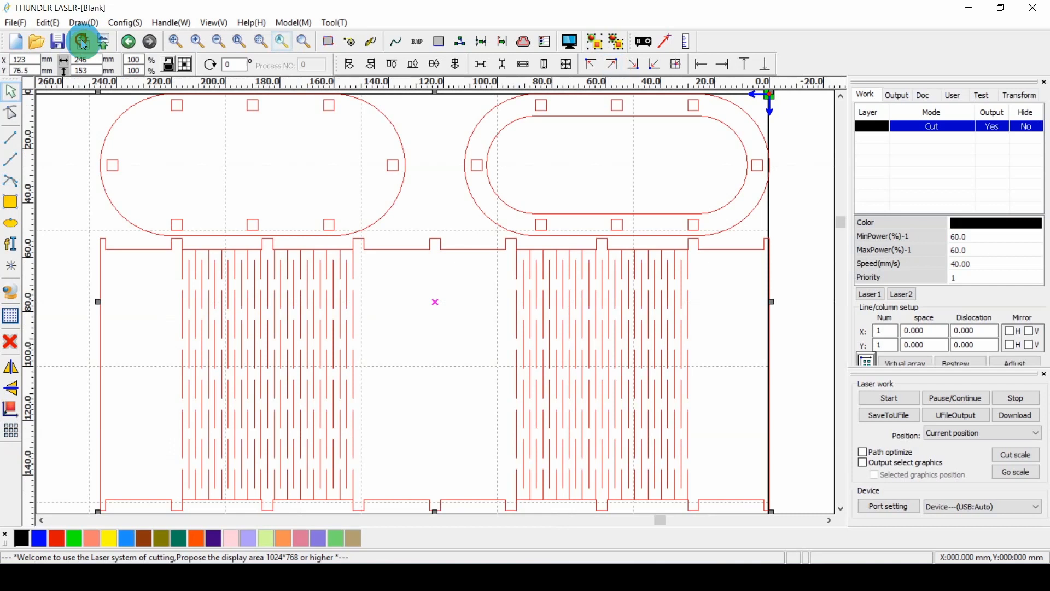
Step: Import SimpleLogo.png, zoom to fit, and resize the logo to 54
click(81, 41)
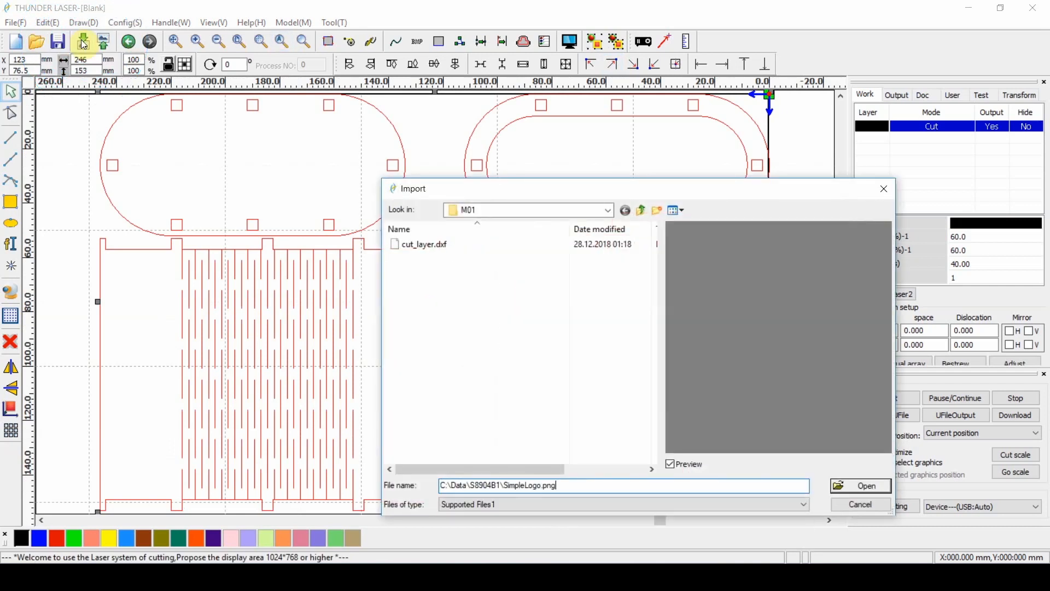
click(866, 486)
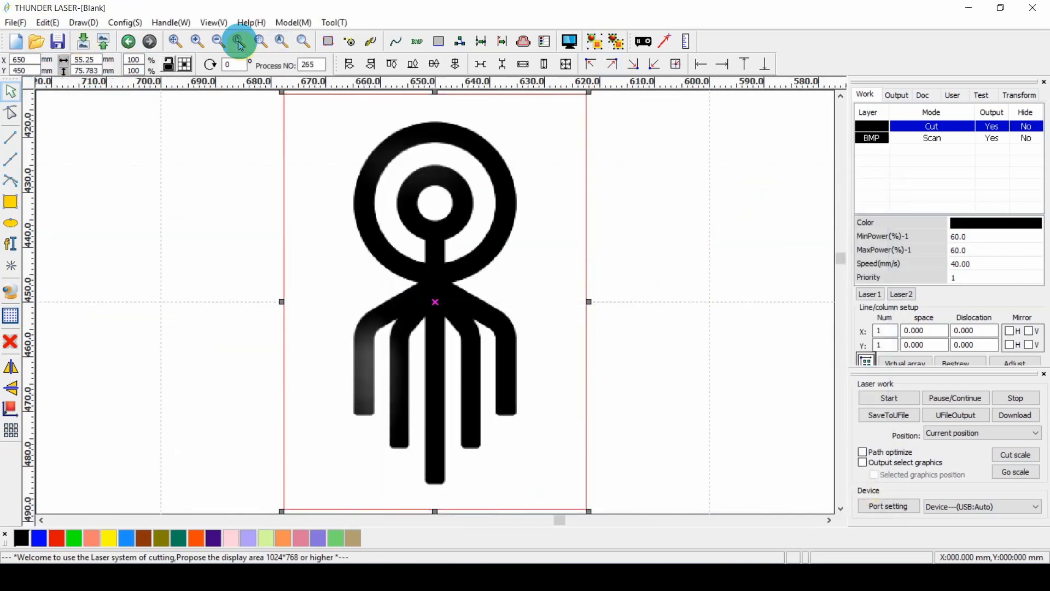
click(238, 41)
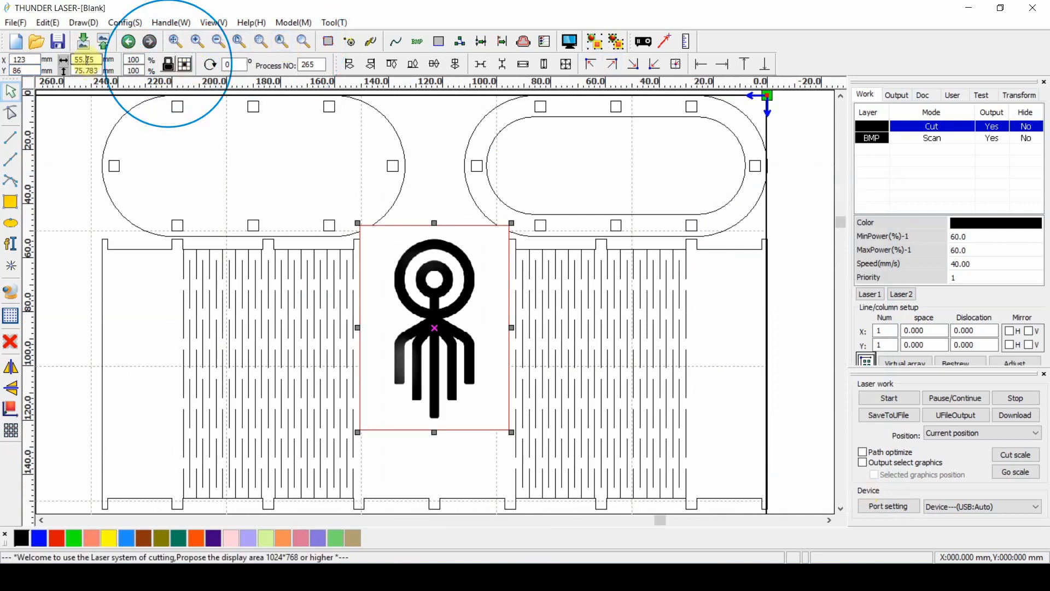
text(54)
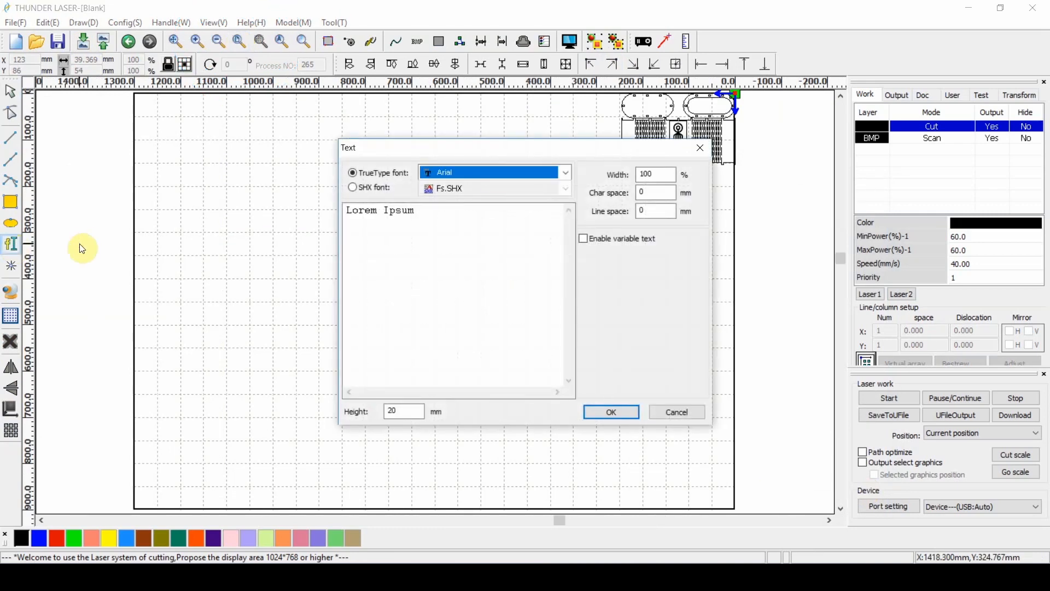
Step: Add red 'Made. by Lazăr, the Robot.' text in Impact beneath the logo
click(495, 173)
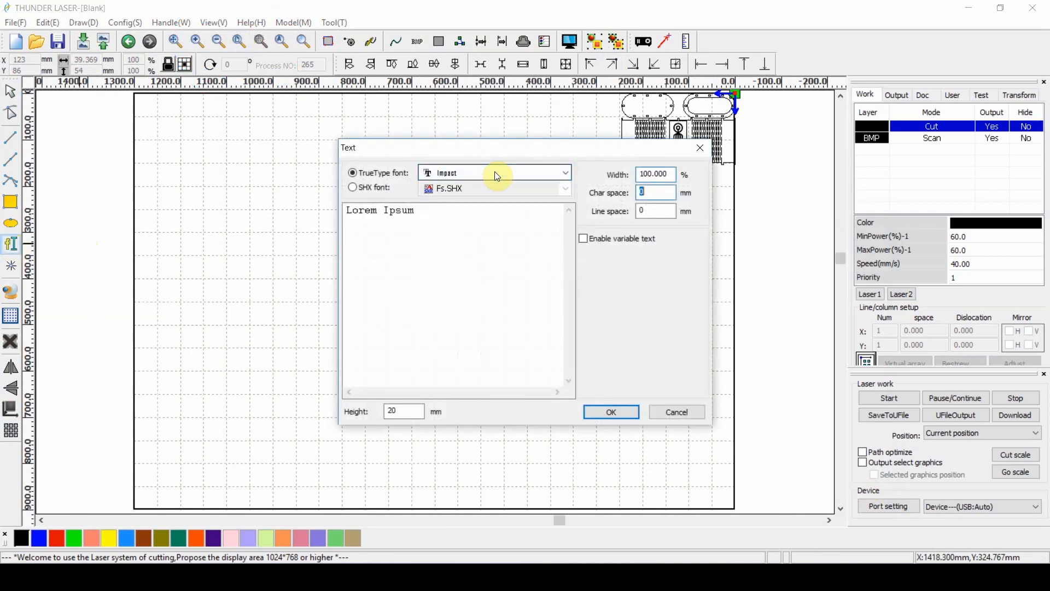
click(610, 412)
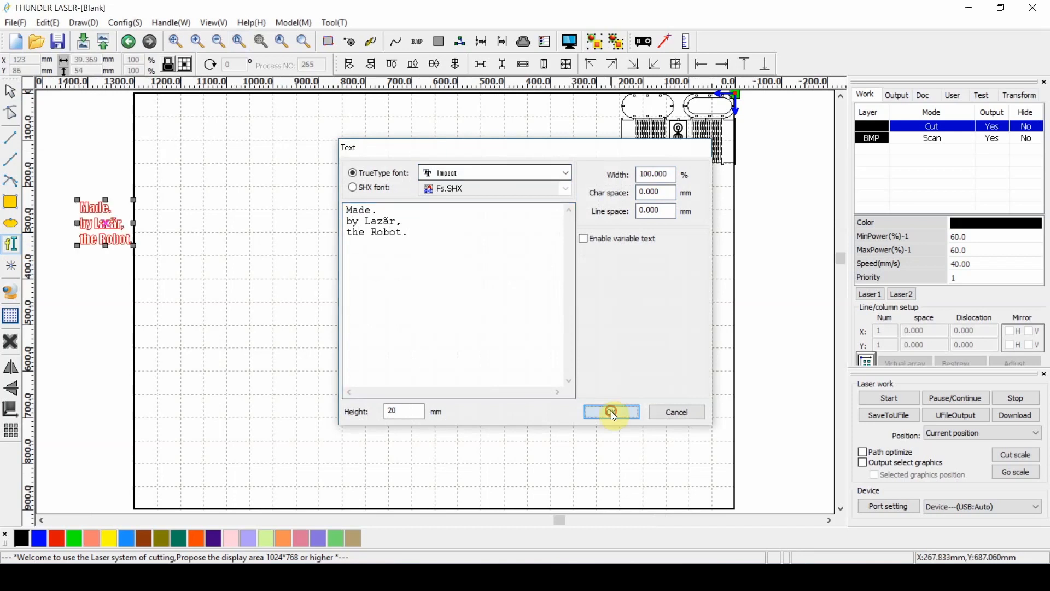
click(610, 411)
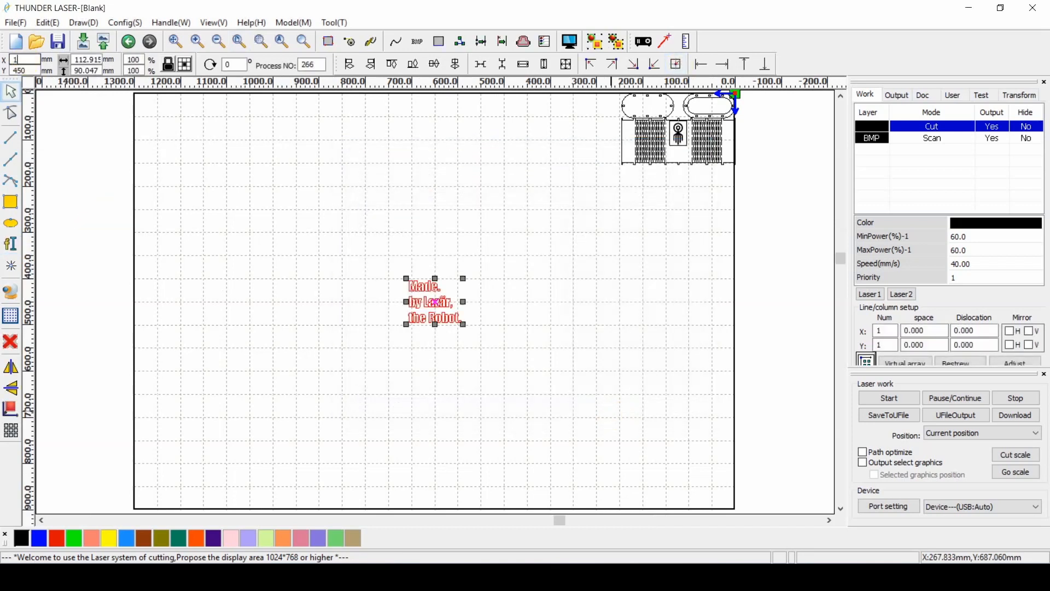
drag(434, 301, 676, 151)
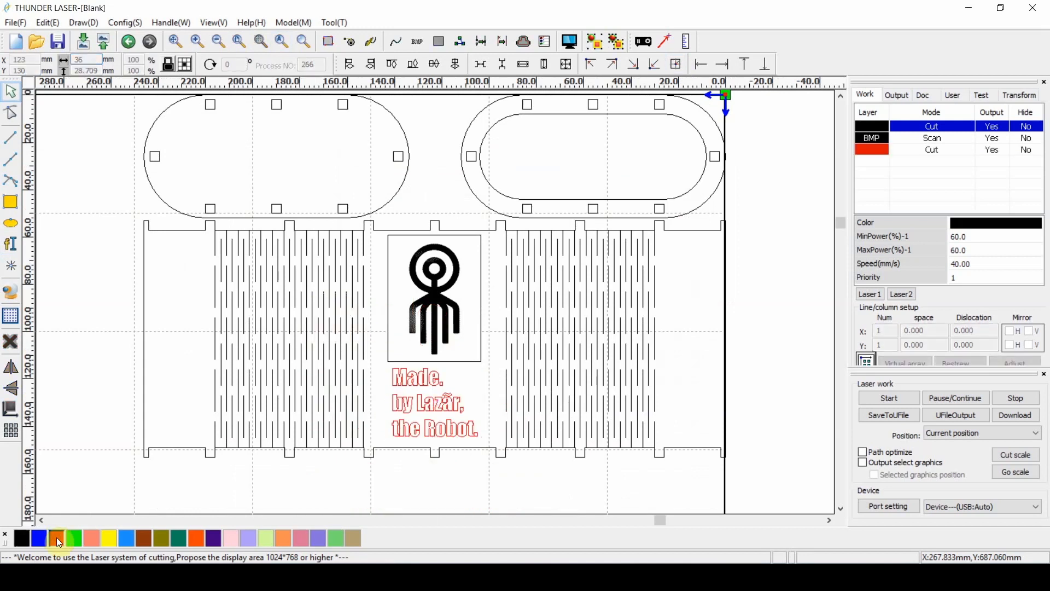
Step: Add the M01-S8904B1 serial label in an SHX font and save as S8904B1.rld
click(238, 41)
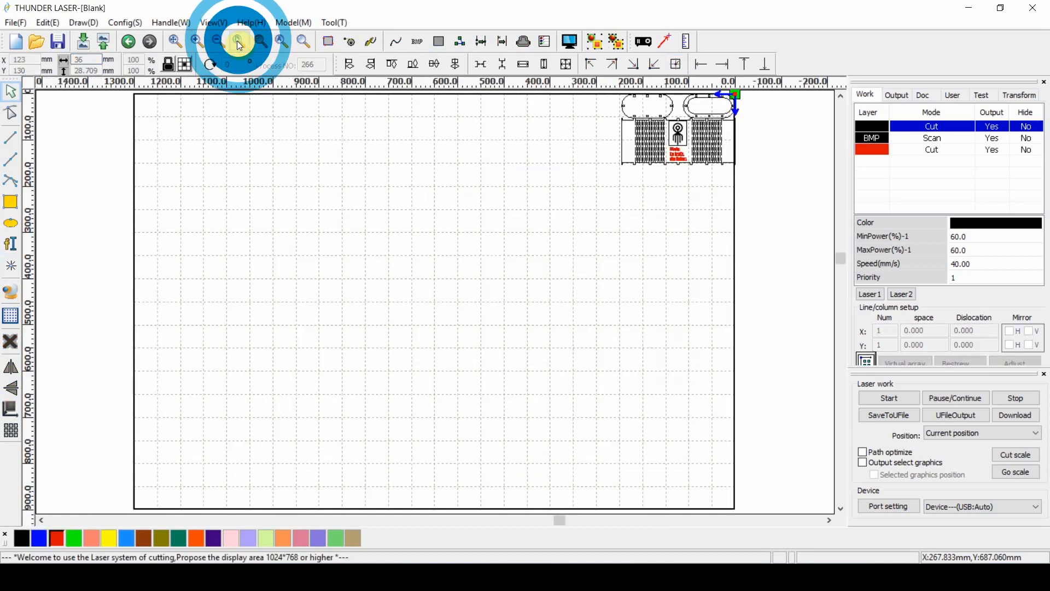
click(564, 188)
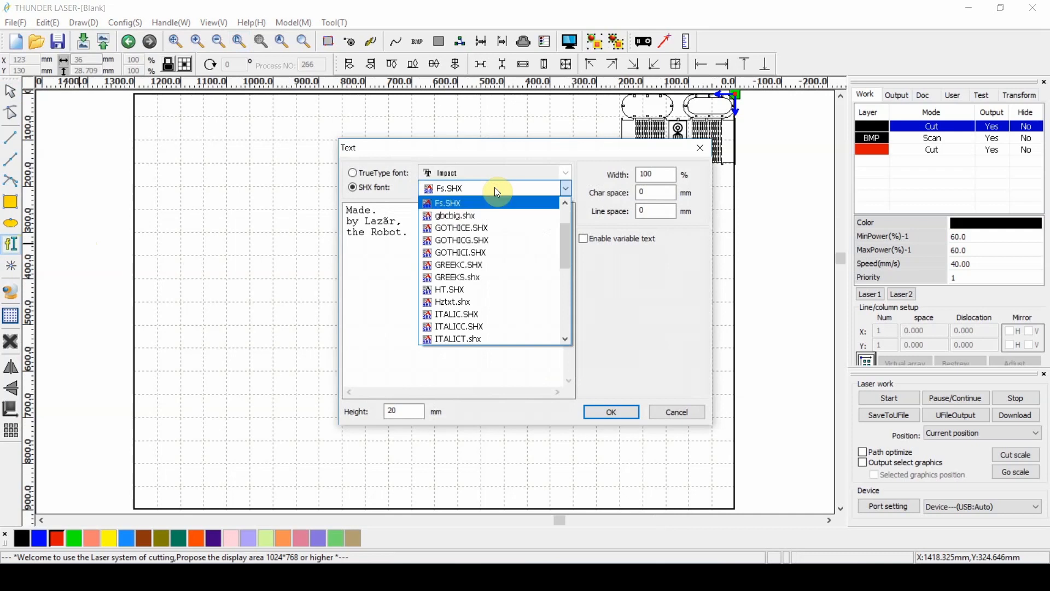
click(609, 411)
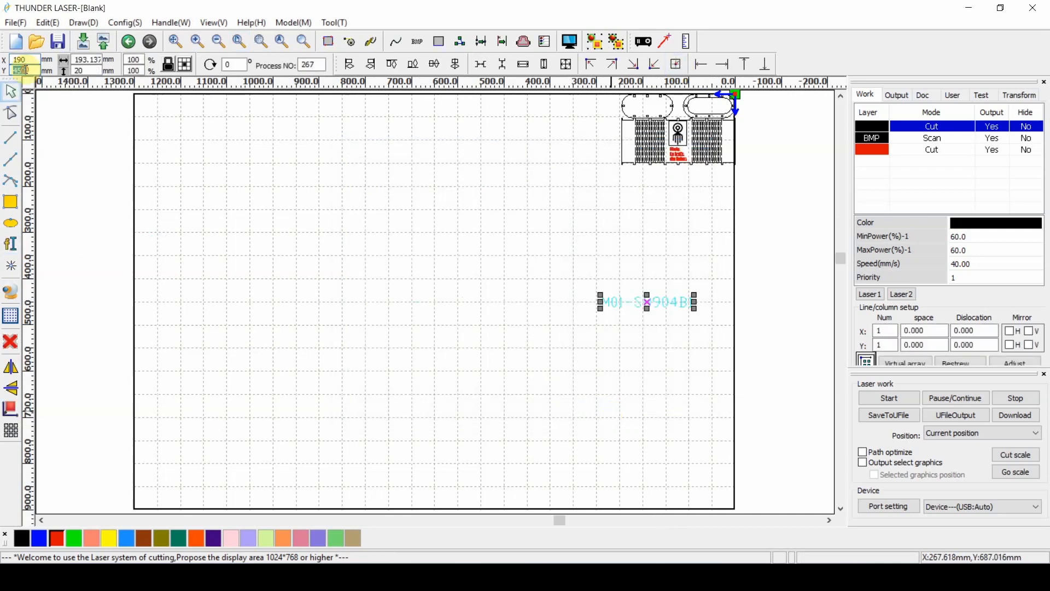
click(889, 415)
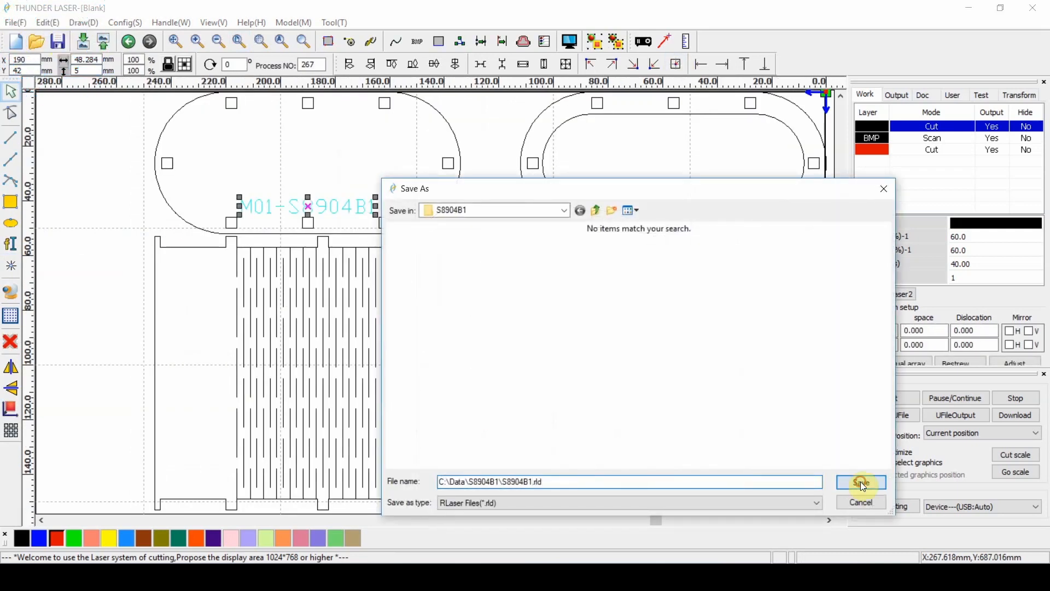
click(861, 483)
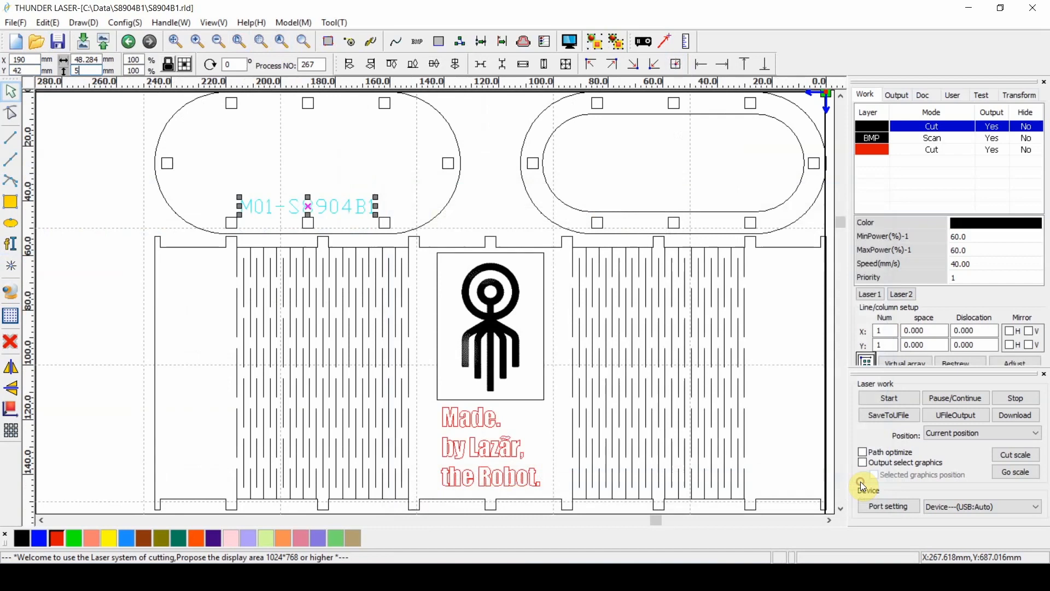